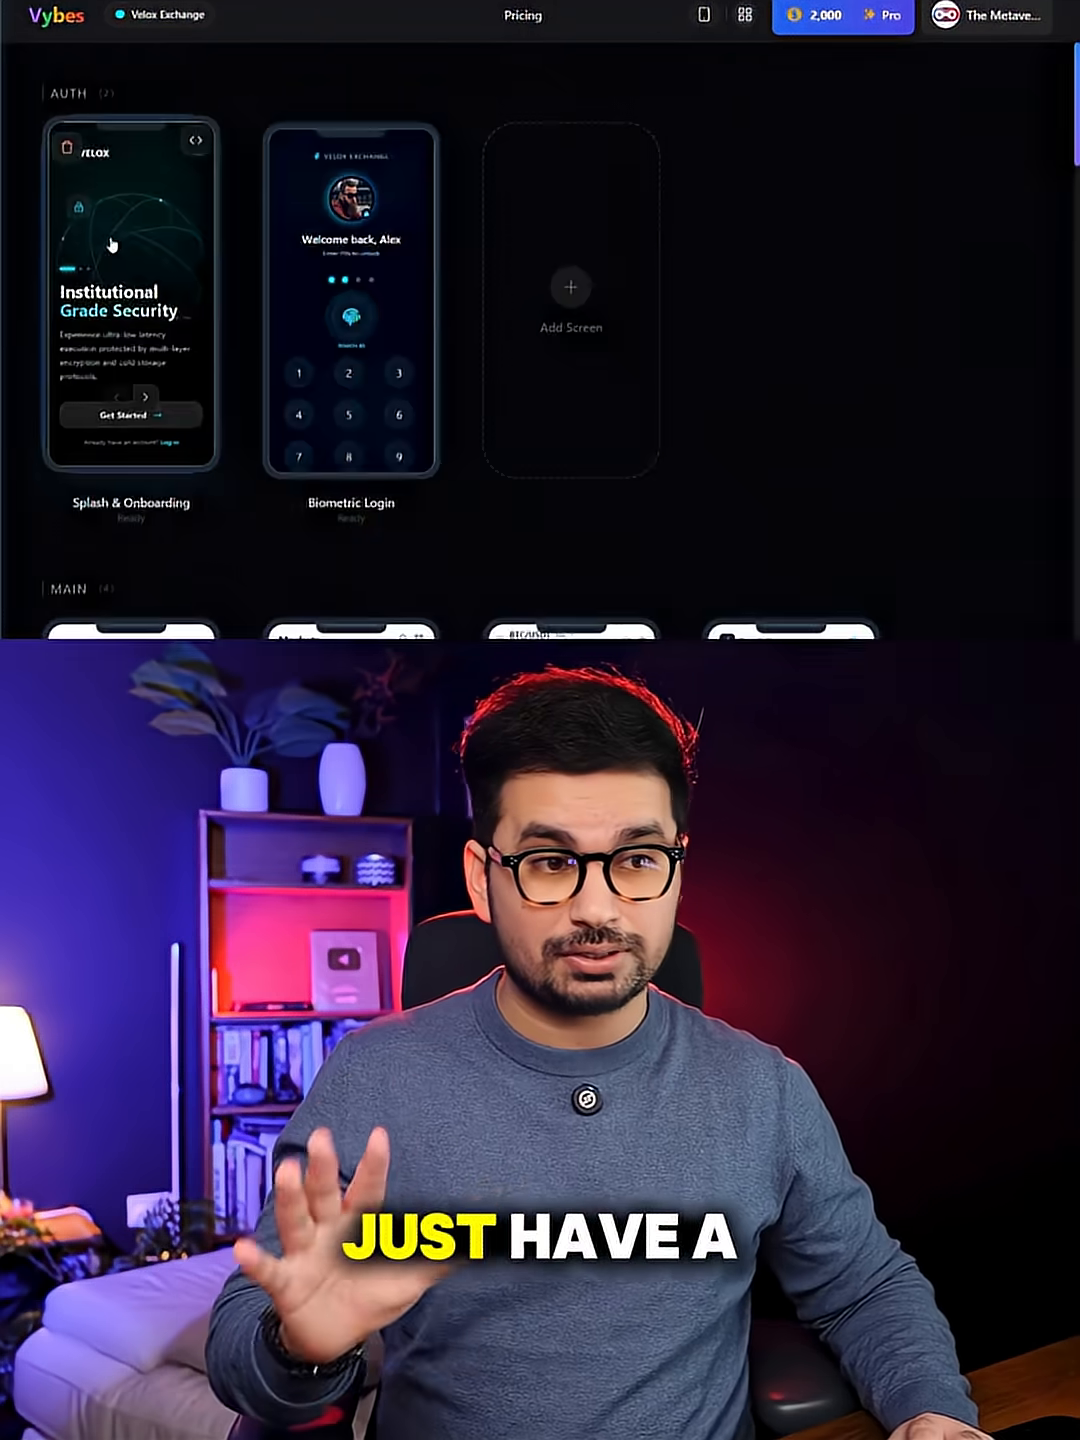
- Preview the Market Watchlist and Pro Trading Interface screens, returning to the grid after each
{"action": "left_click", "coordinate": [350, 300]}
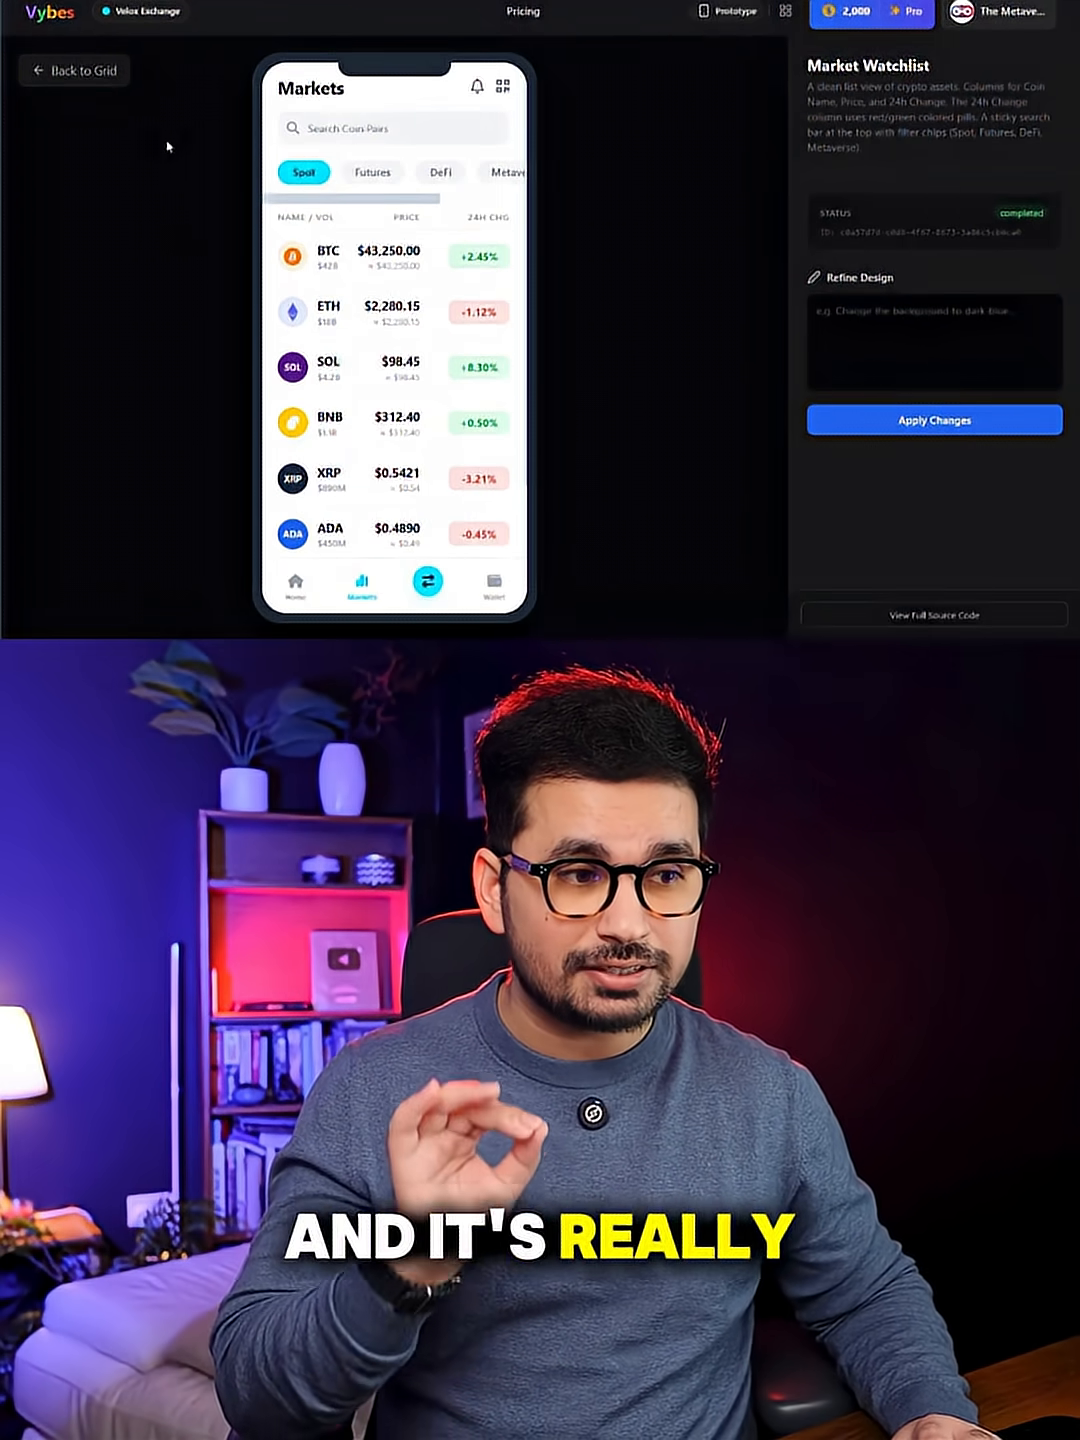
{"action": "left_click", "coordinate": [74, 70]}
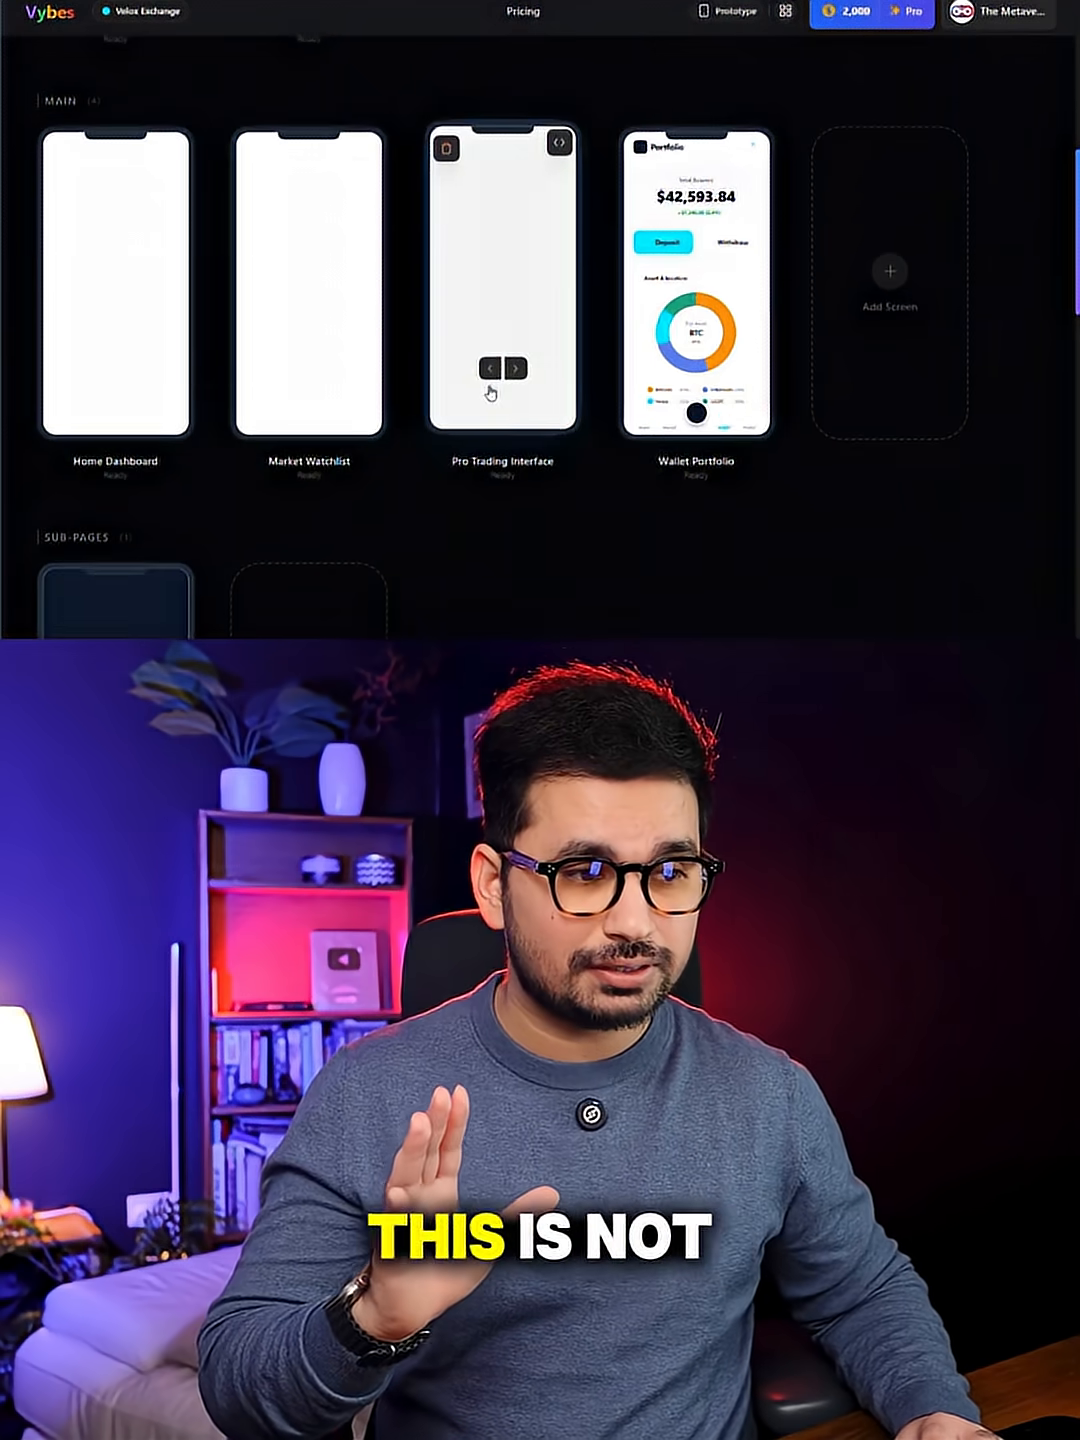
{"action": "left_click", "coordinate": [502, 290]}
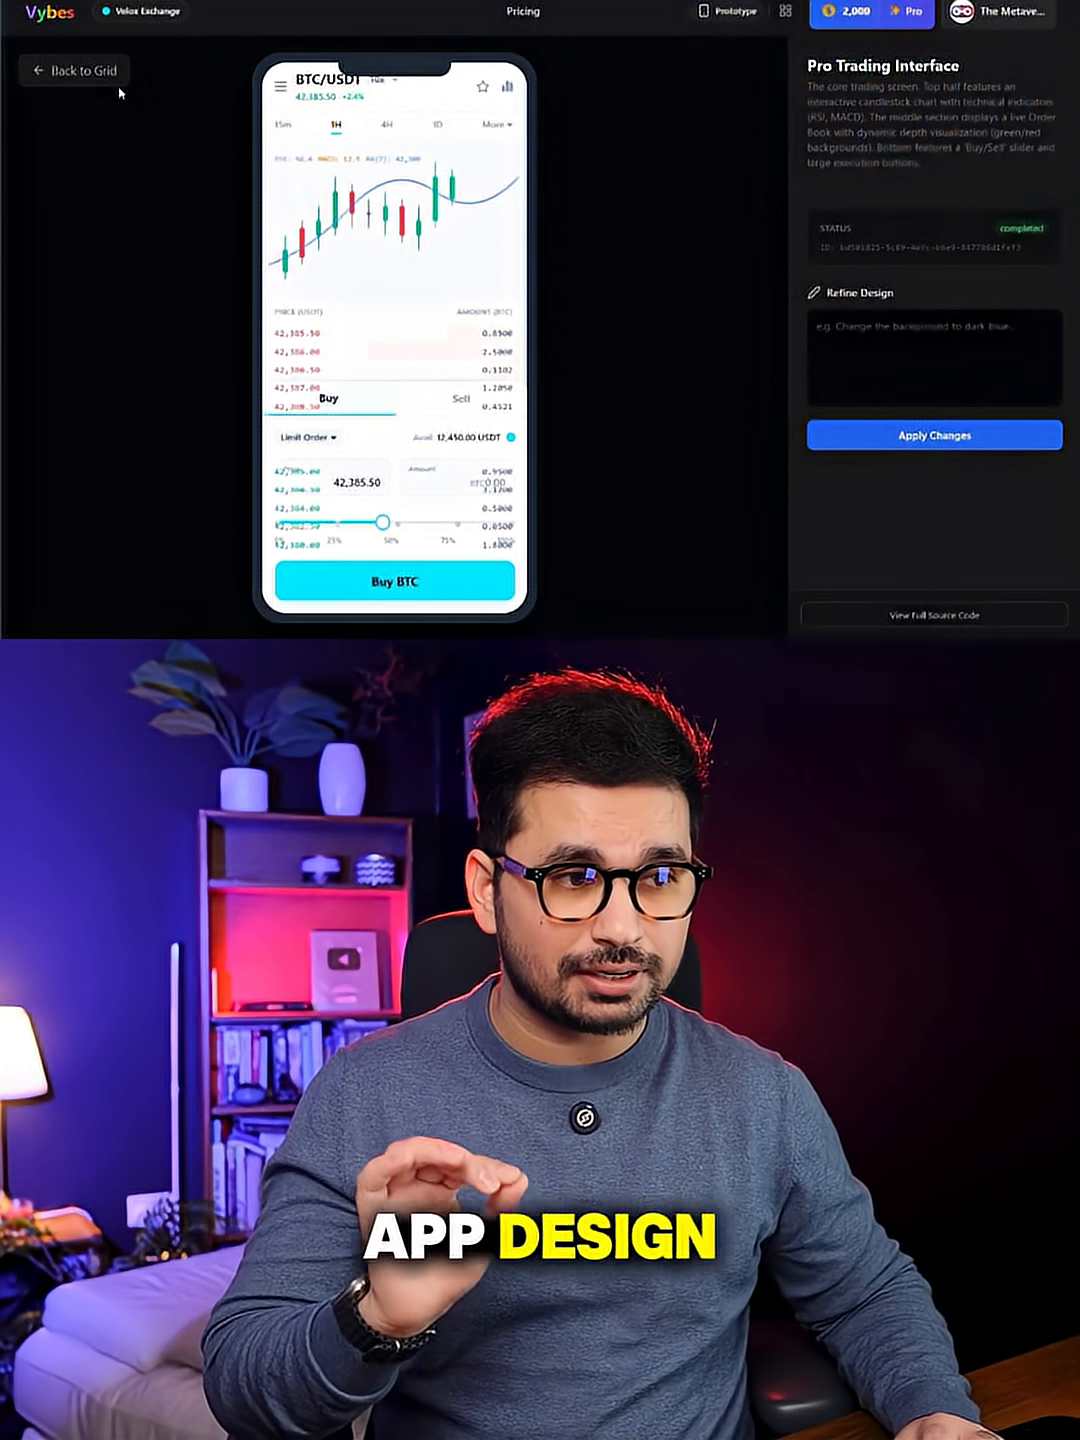
{"action": "left_click", "coordinate": [72, 70]}
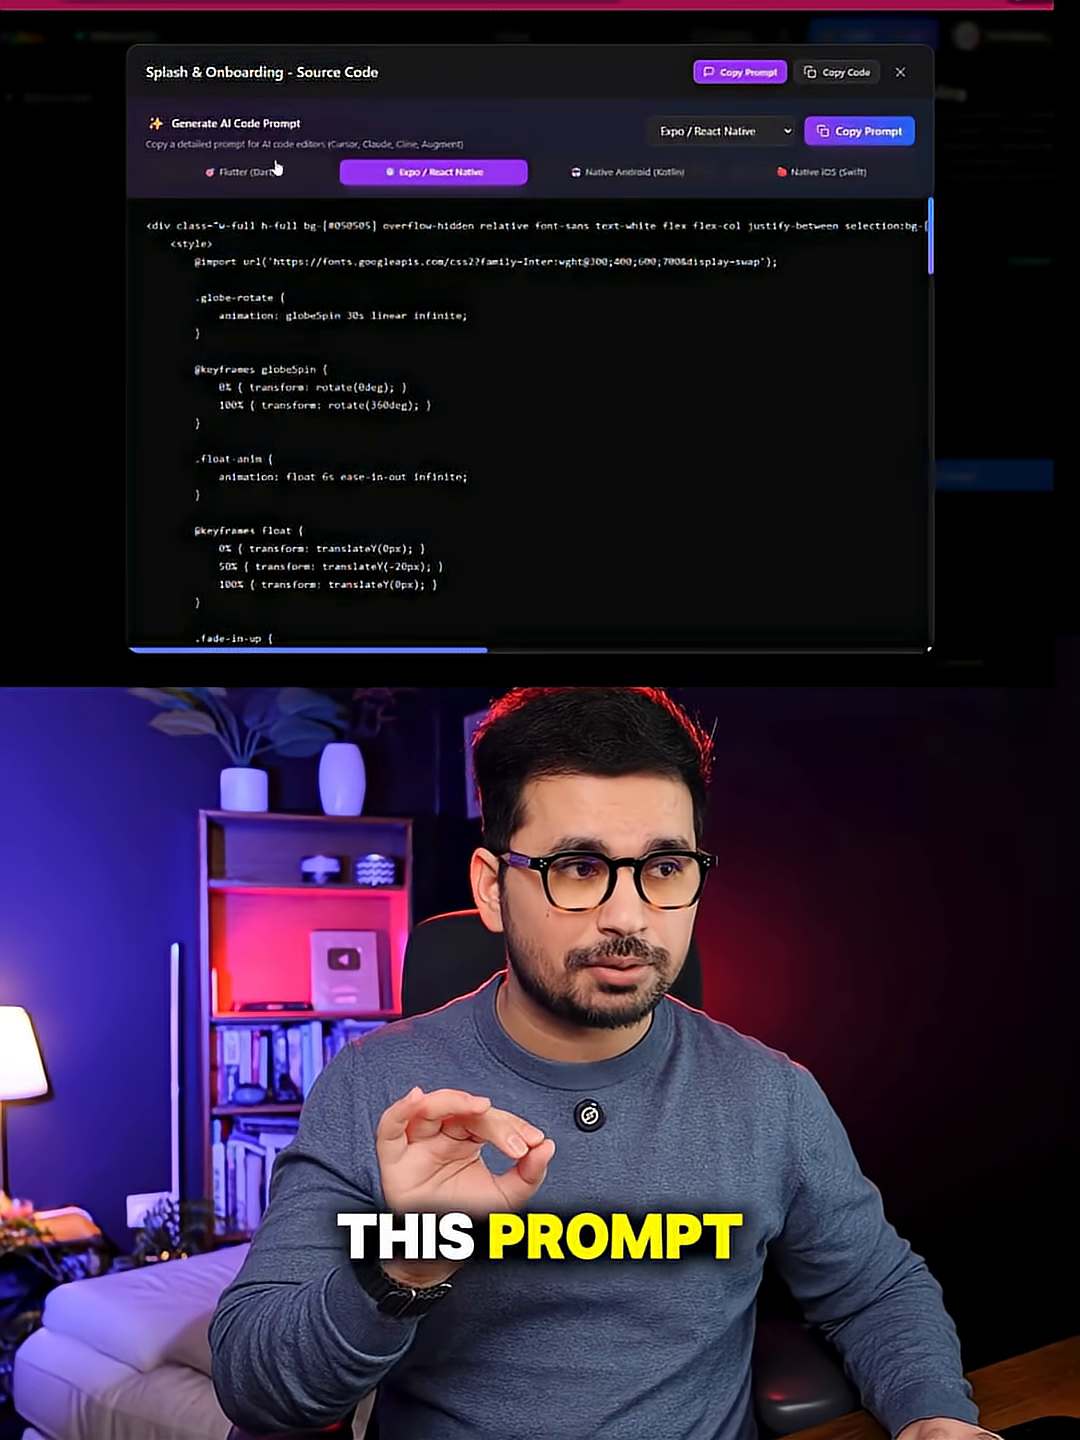
- Switch the Splash & Onboarding prompt from Native iOS (Swift) to React Native via the platform list
{"action": "left_click", "coordinate": [820, 172]}
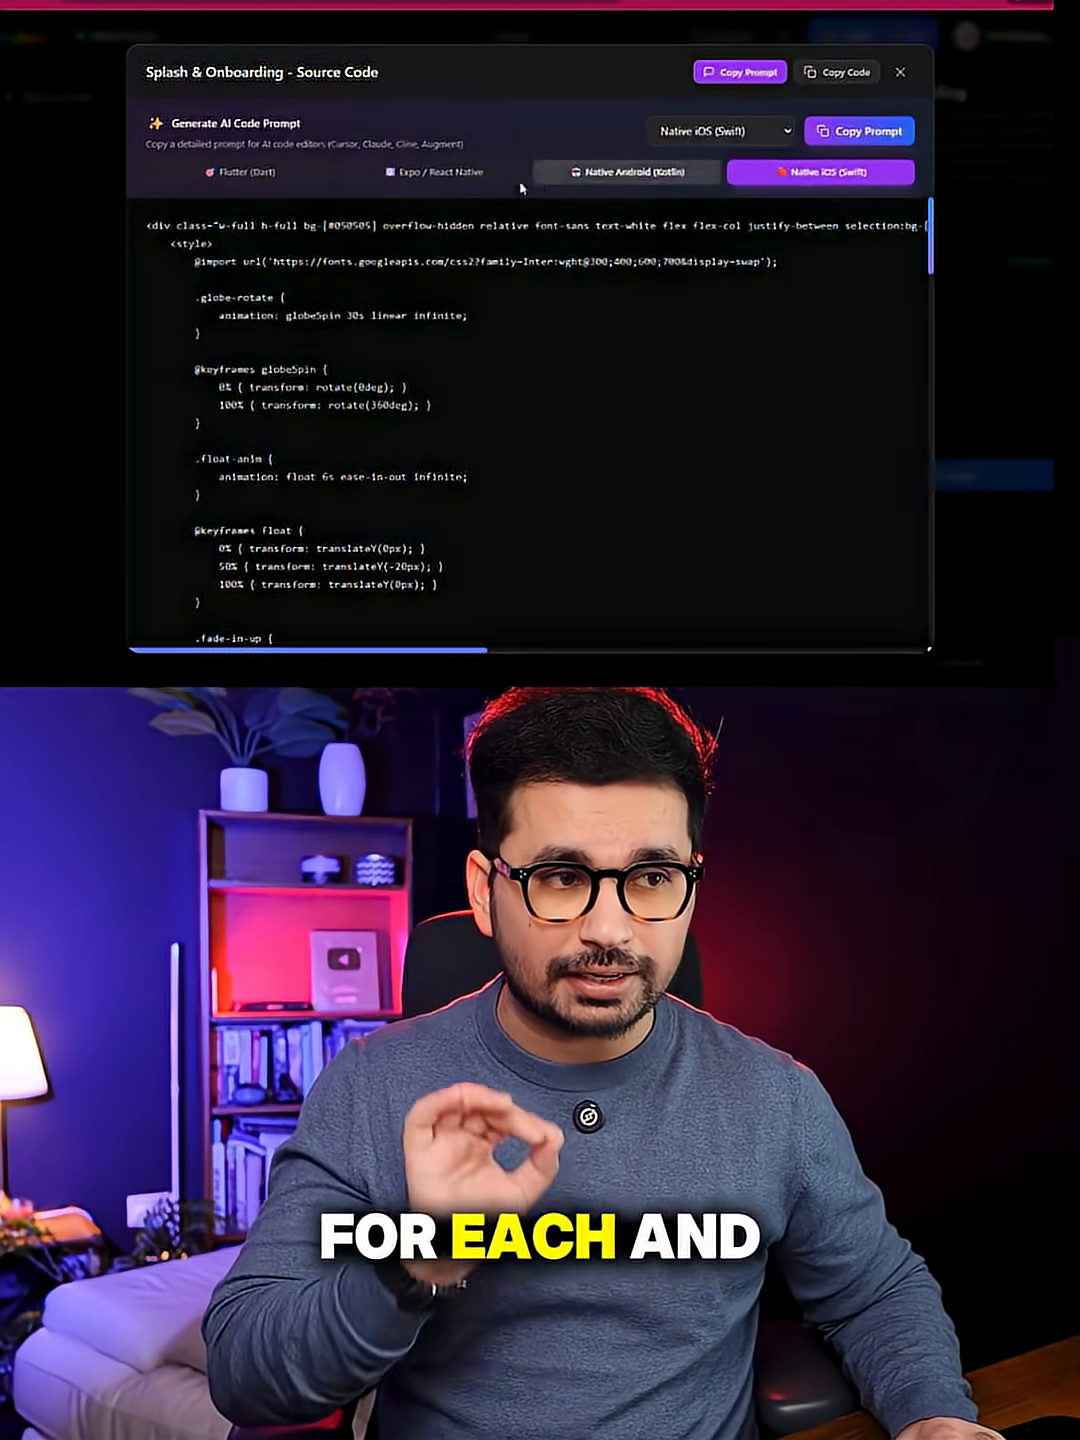
{"action": "left_click", "coordinate": [440, 172]}
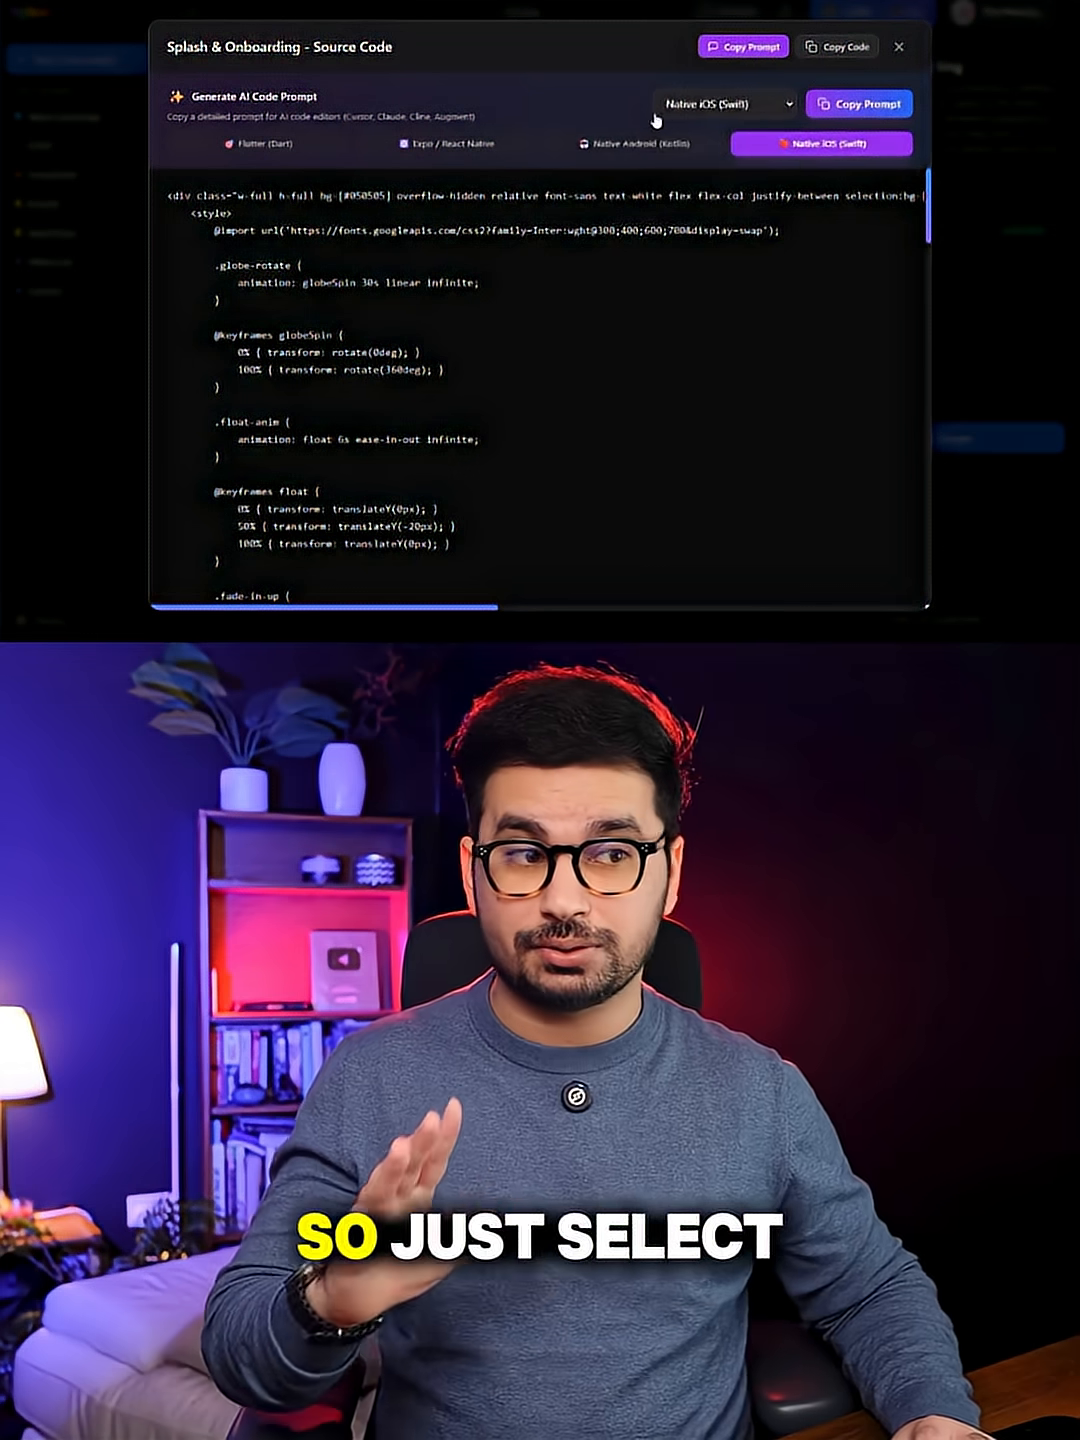
{"action": "left_click", "coordinate": [724, 104]}
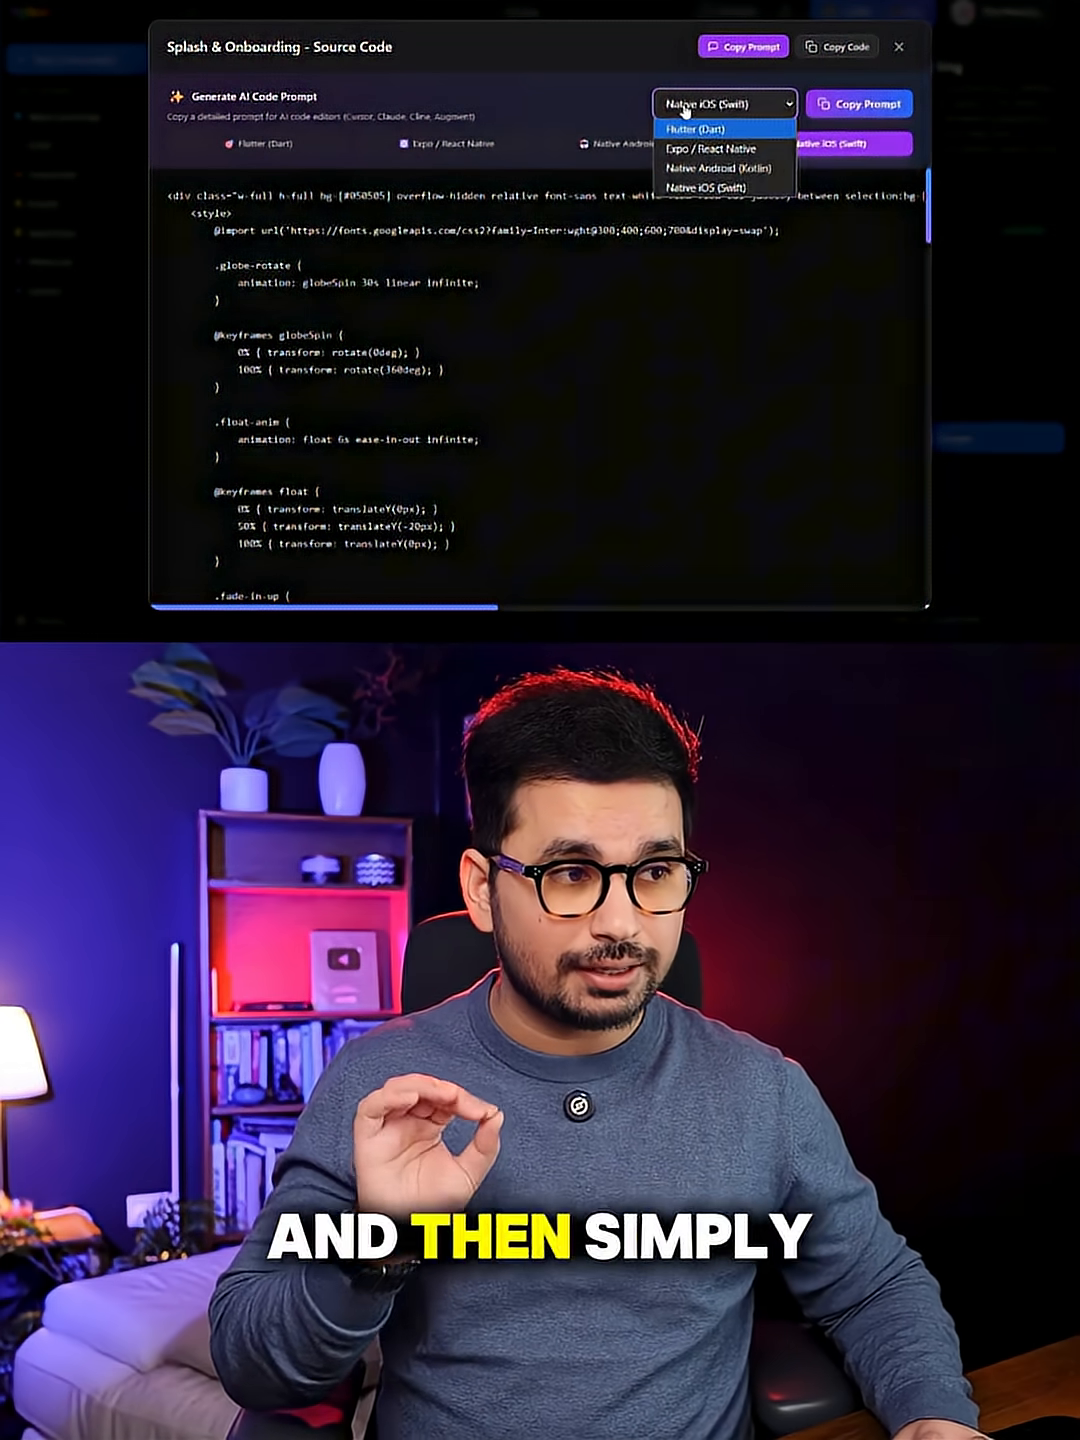
{"action": "left_click", "coordinate": [872, 104]}
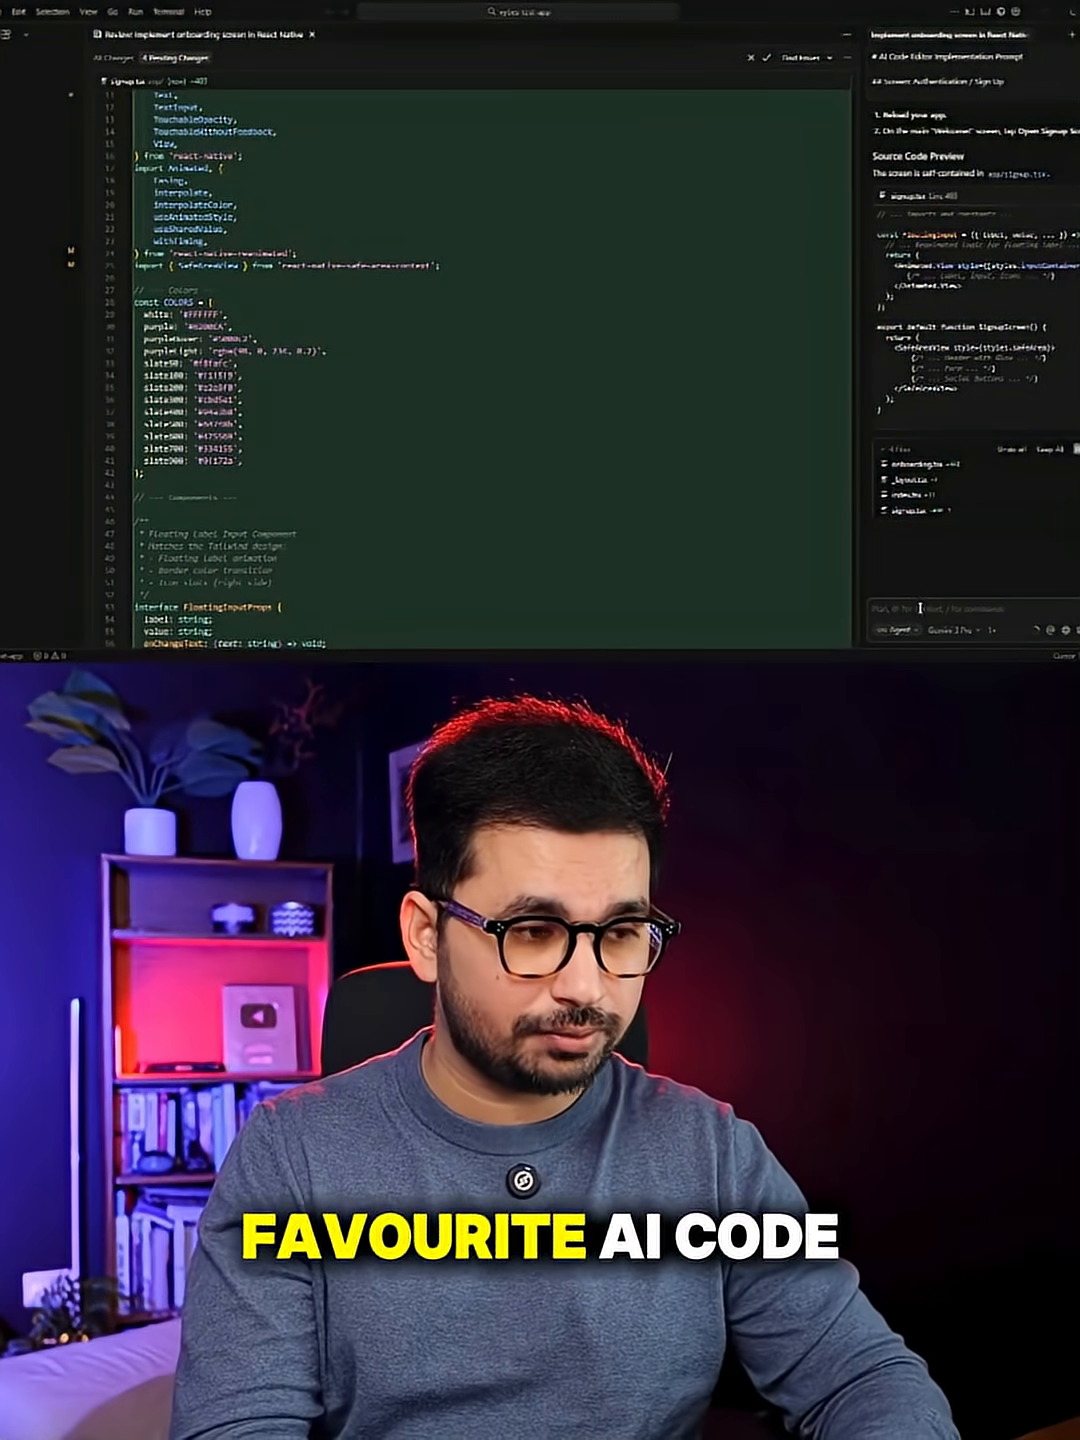
{"action": "scroll", "scroll_direction": "down", "scroll_amount": 3}
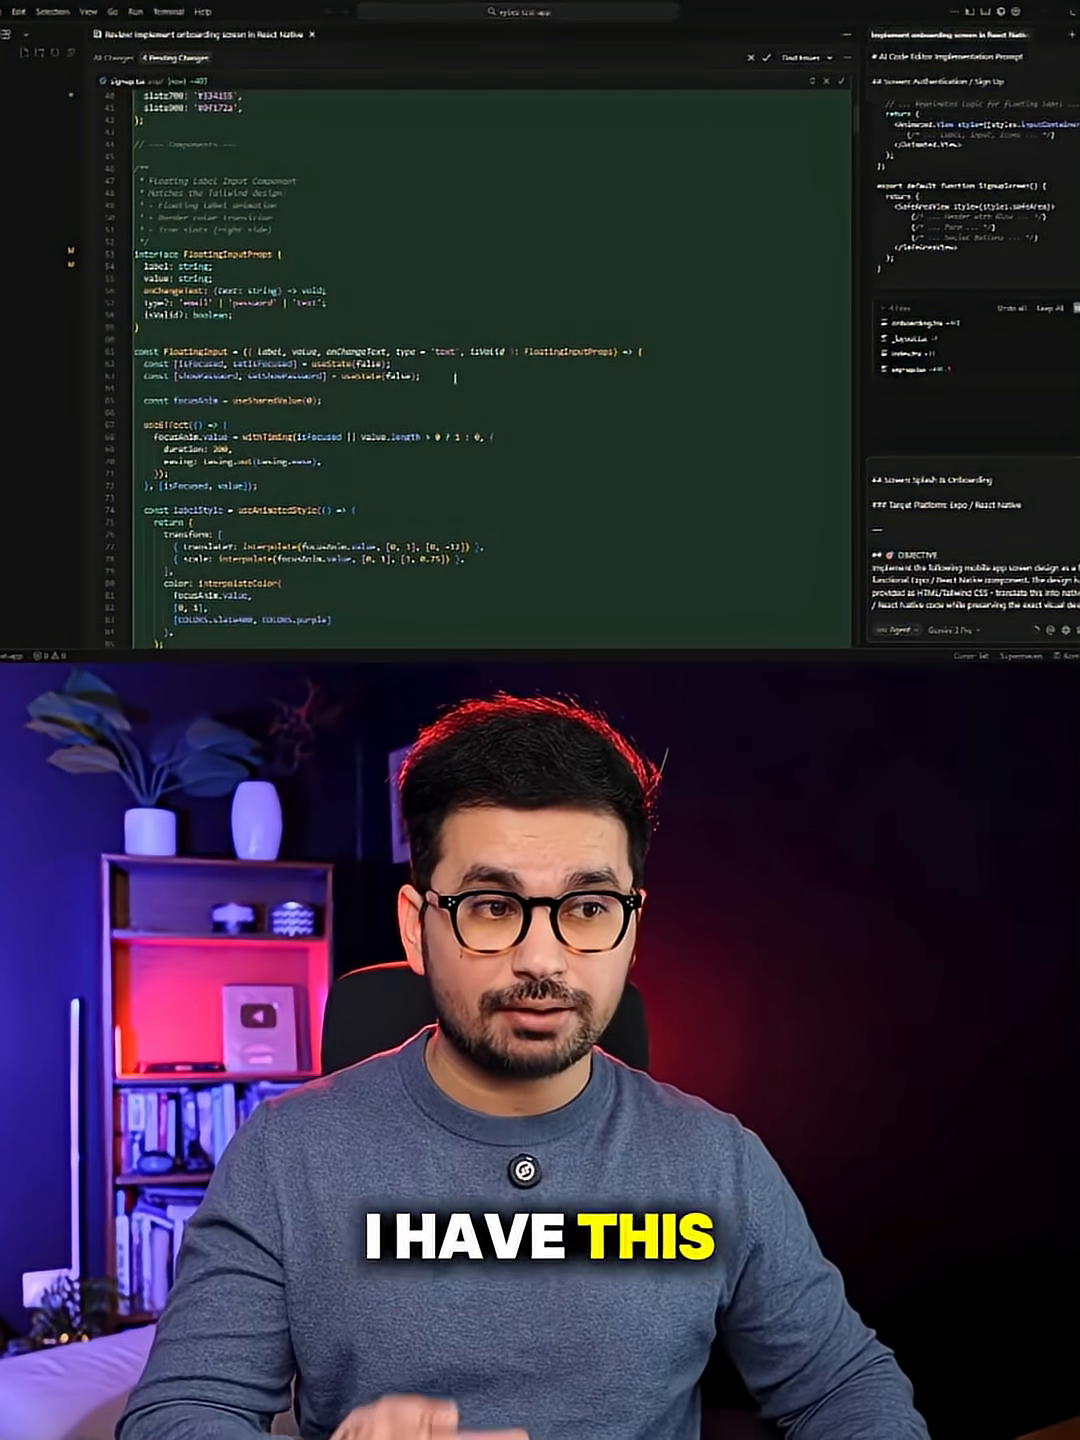